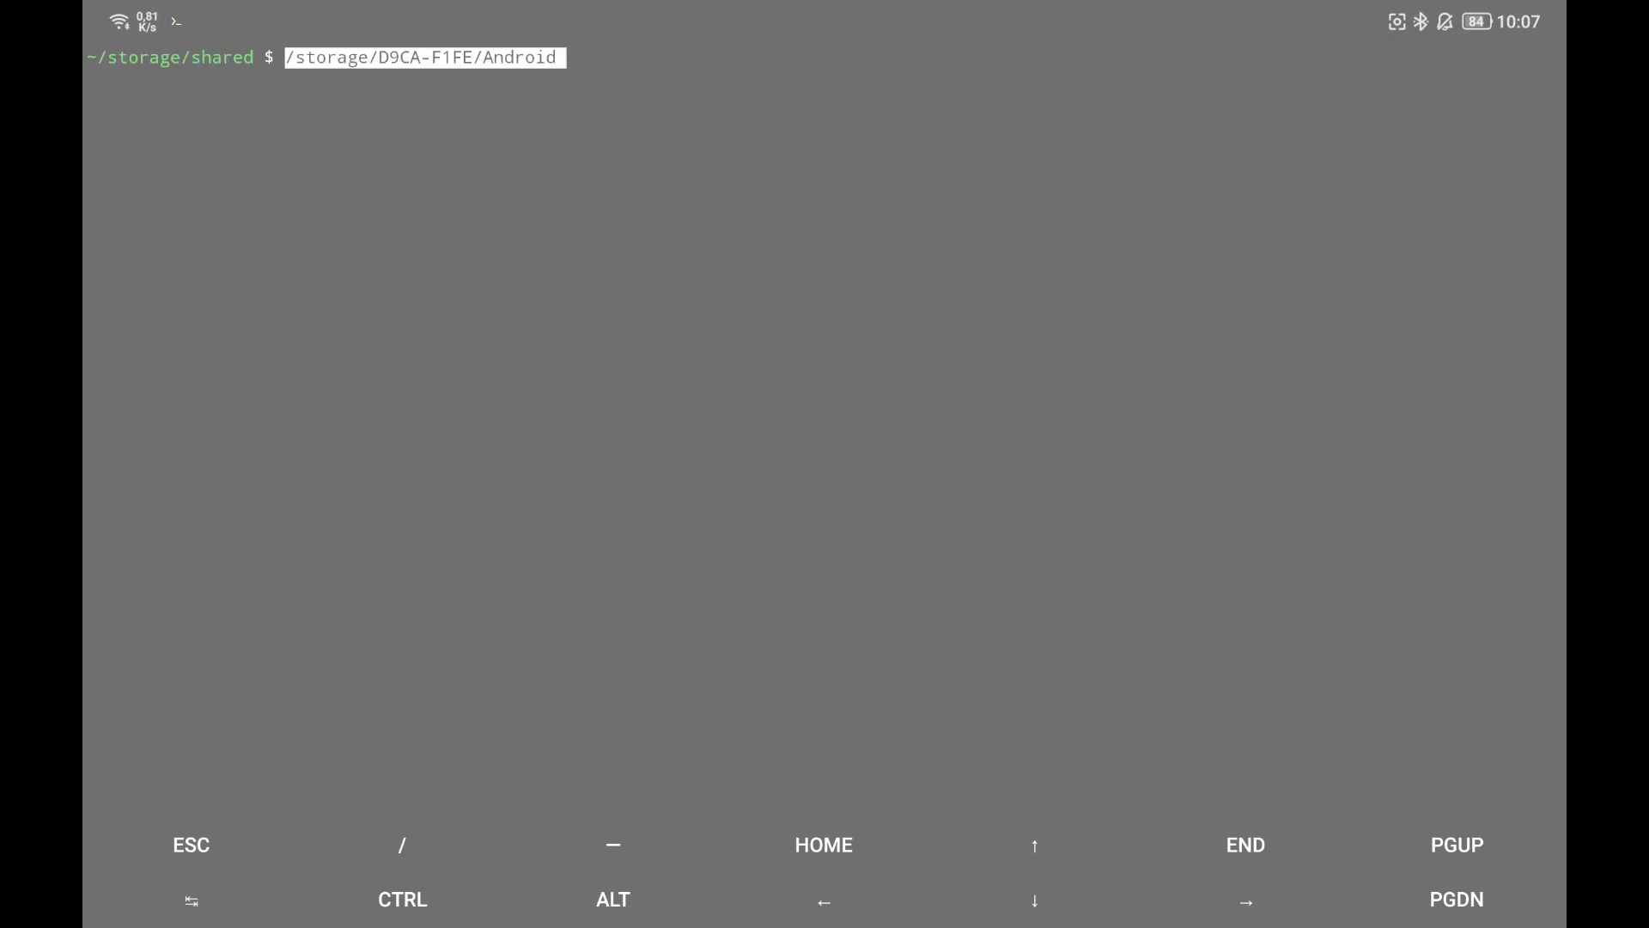
Step: Launch Termux, set up storage access and enter ~/storage/shared, listing dcim, downloads, external-1, movies, music, pictures, shared
key("Enter")
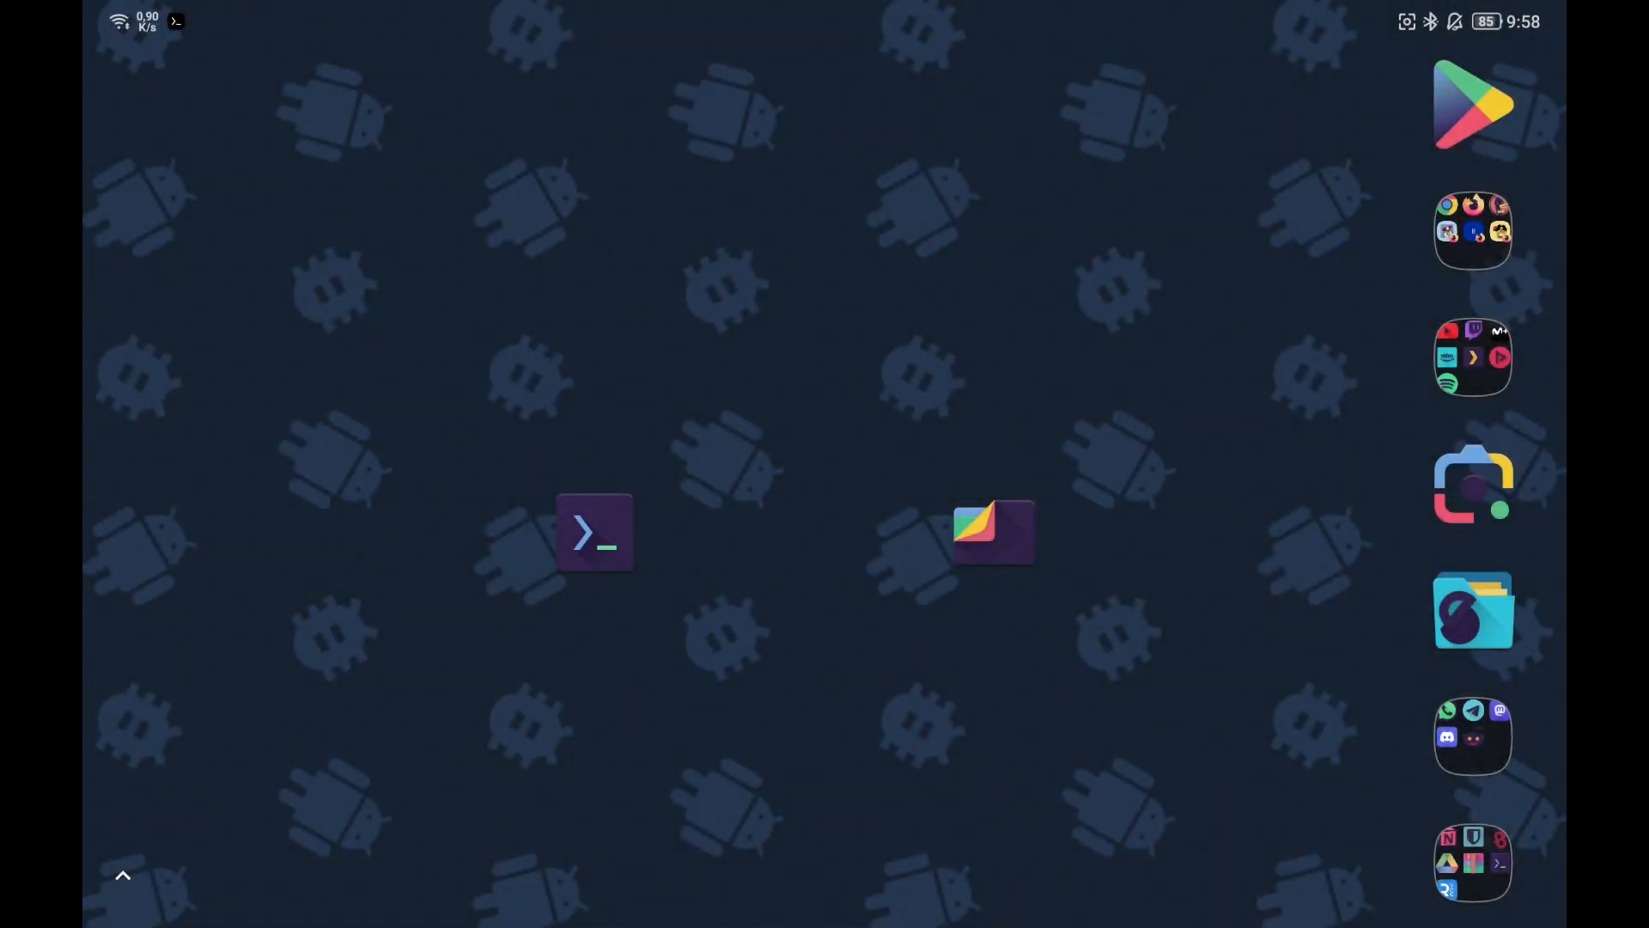
left_click(991, 530)
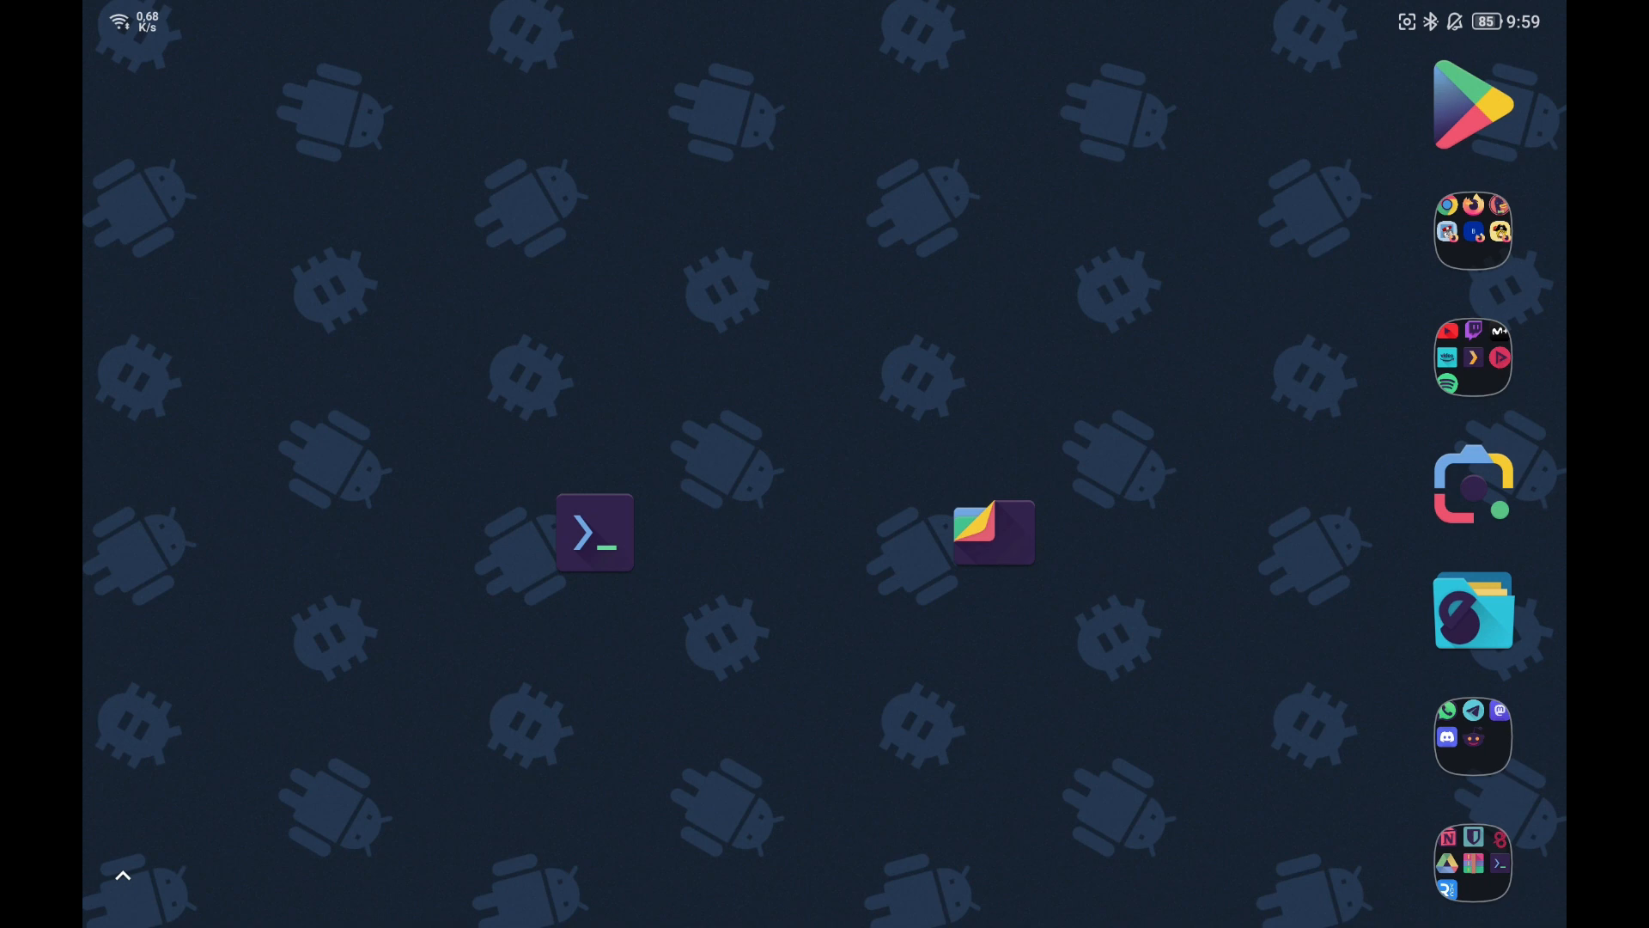
left_click(594, 531)
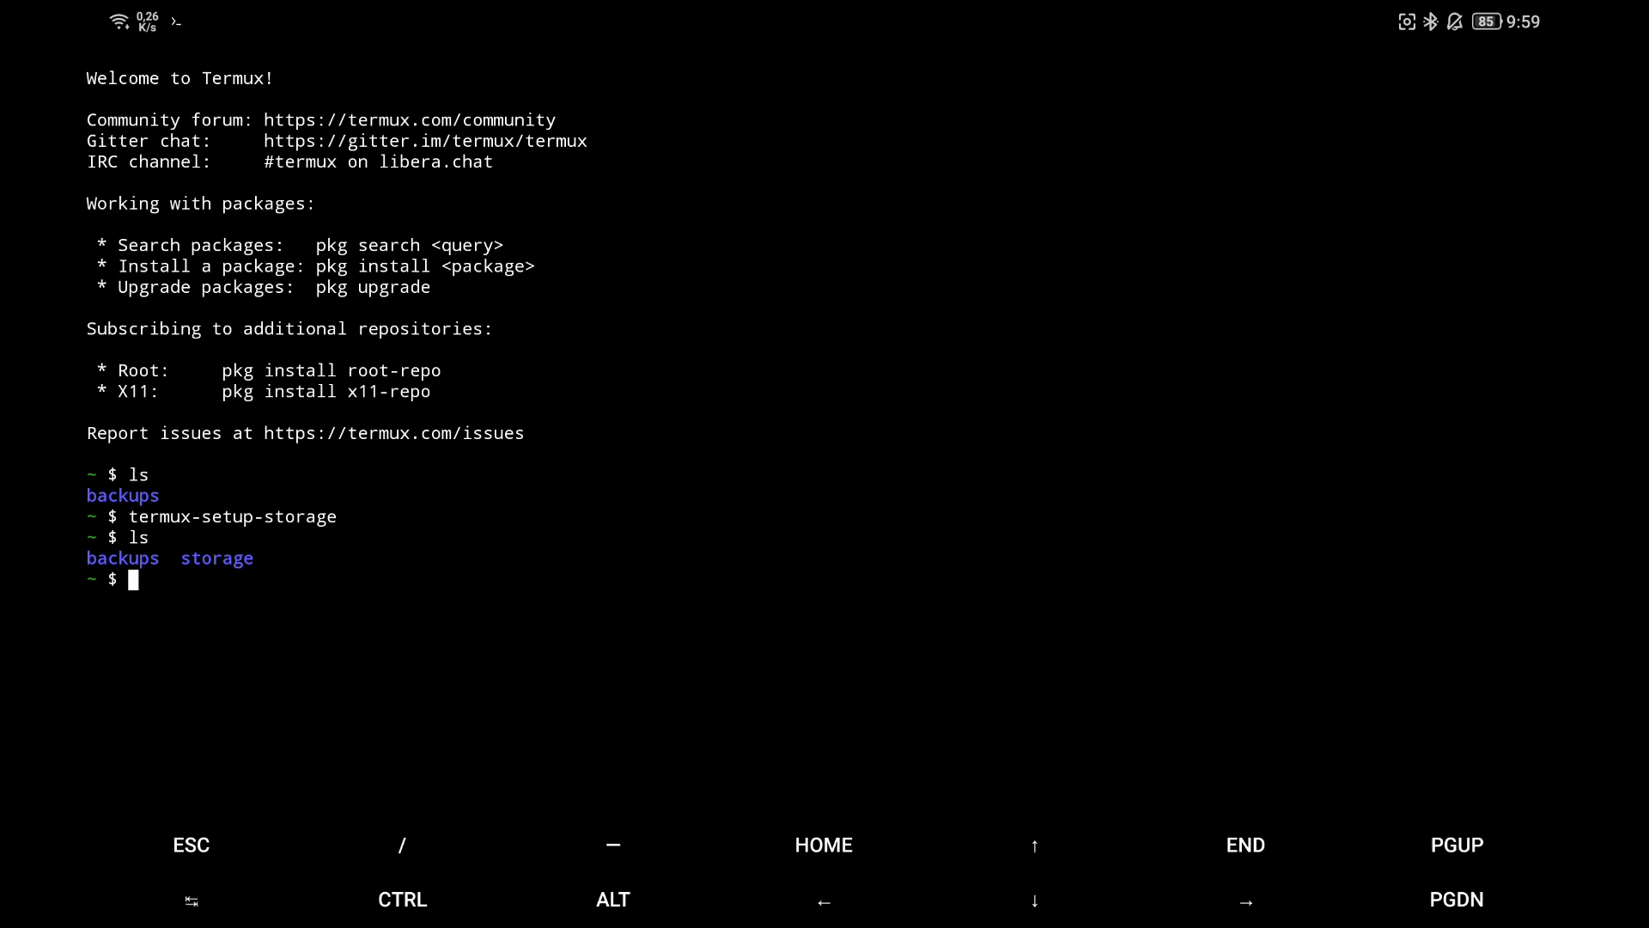
type("cd storage/")
type("cd shared")
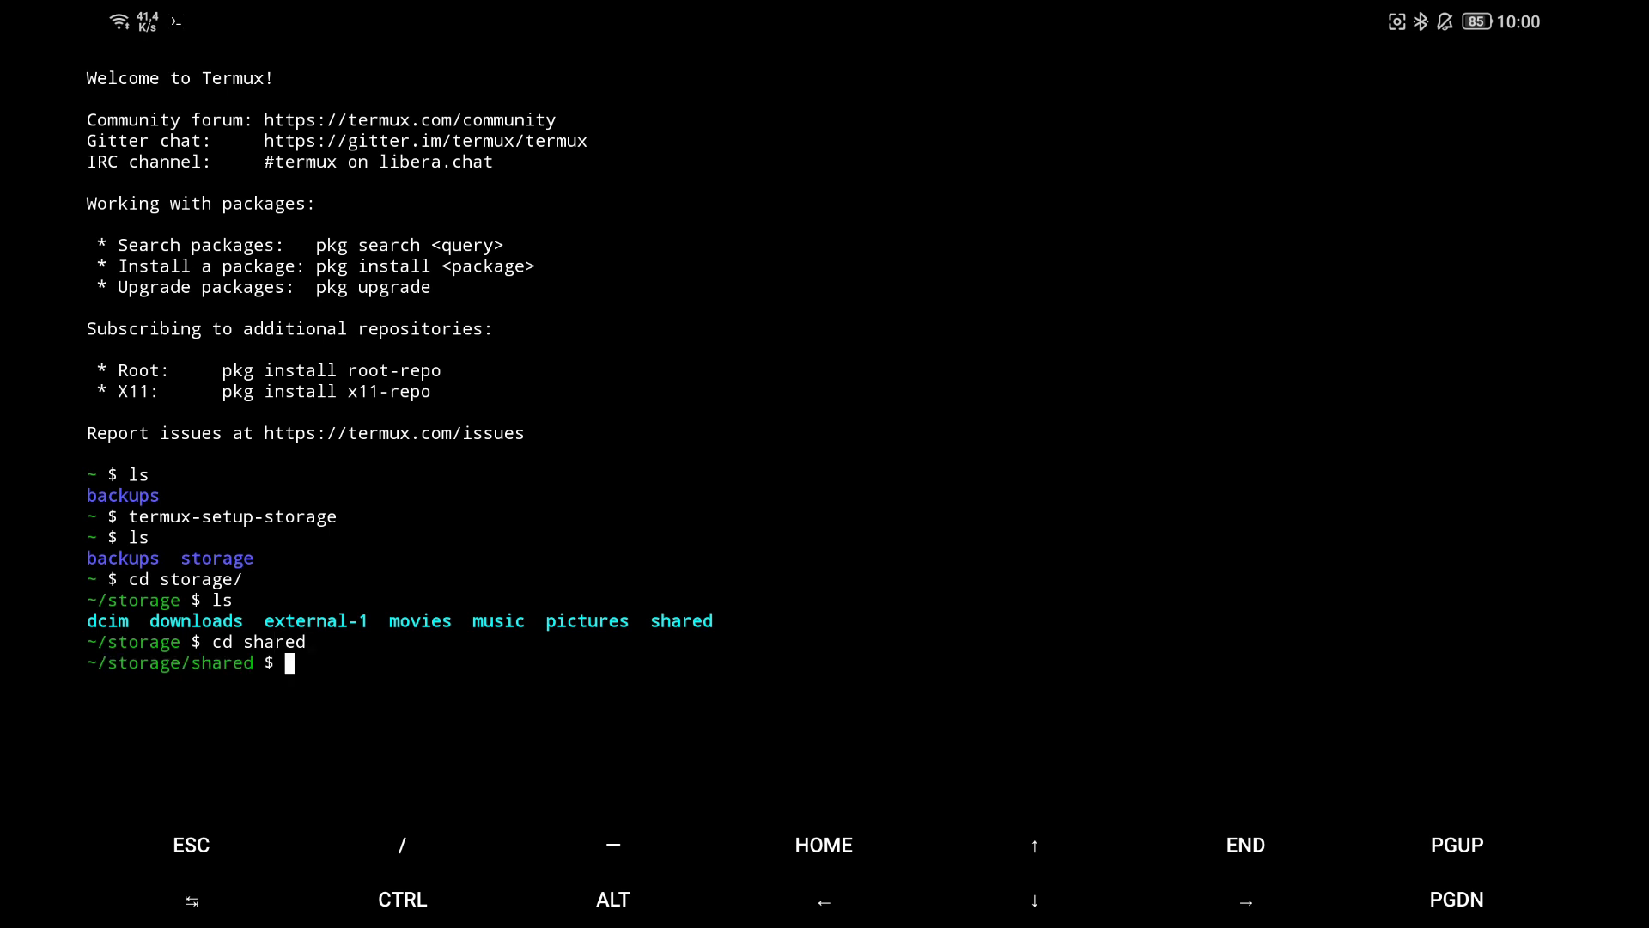
type("ls")
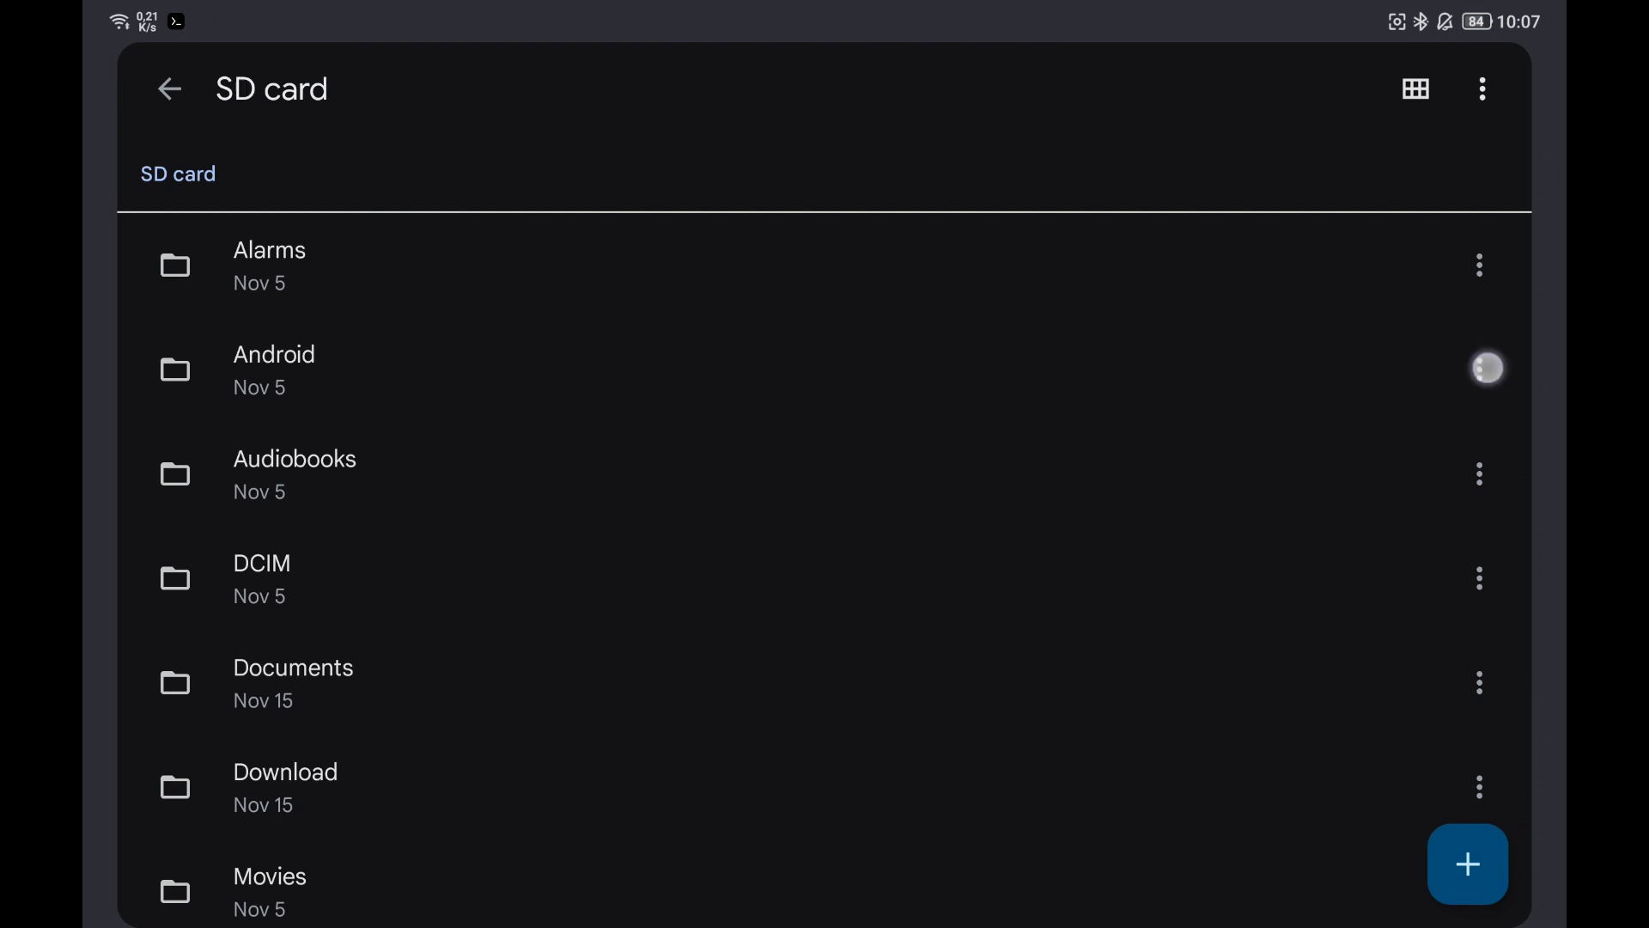
Step: View the SD card's folder list in Google Files and return to the home screen
left_click(1479, 370)
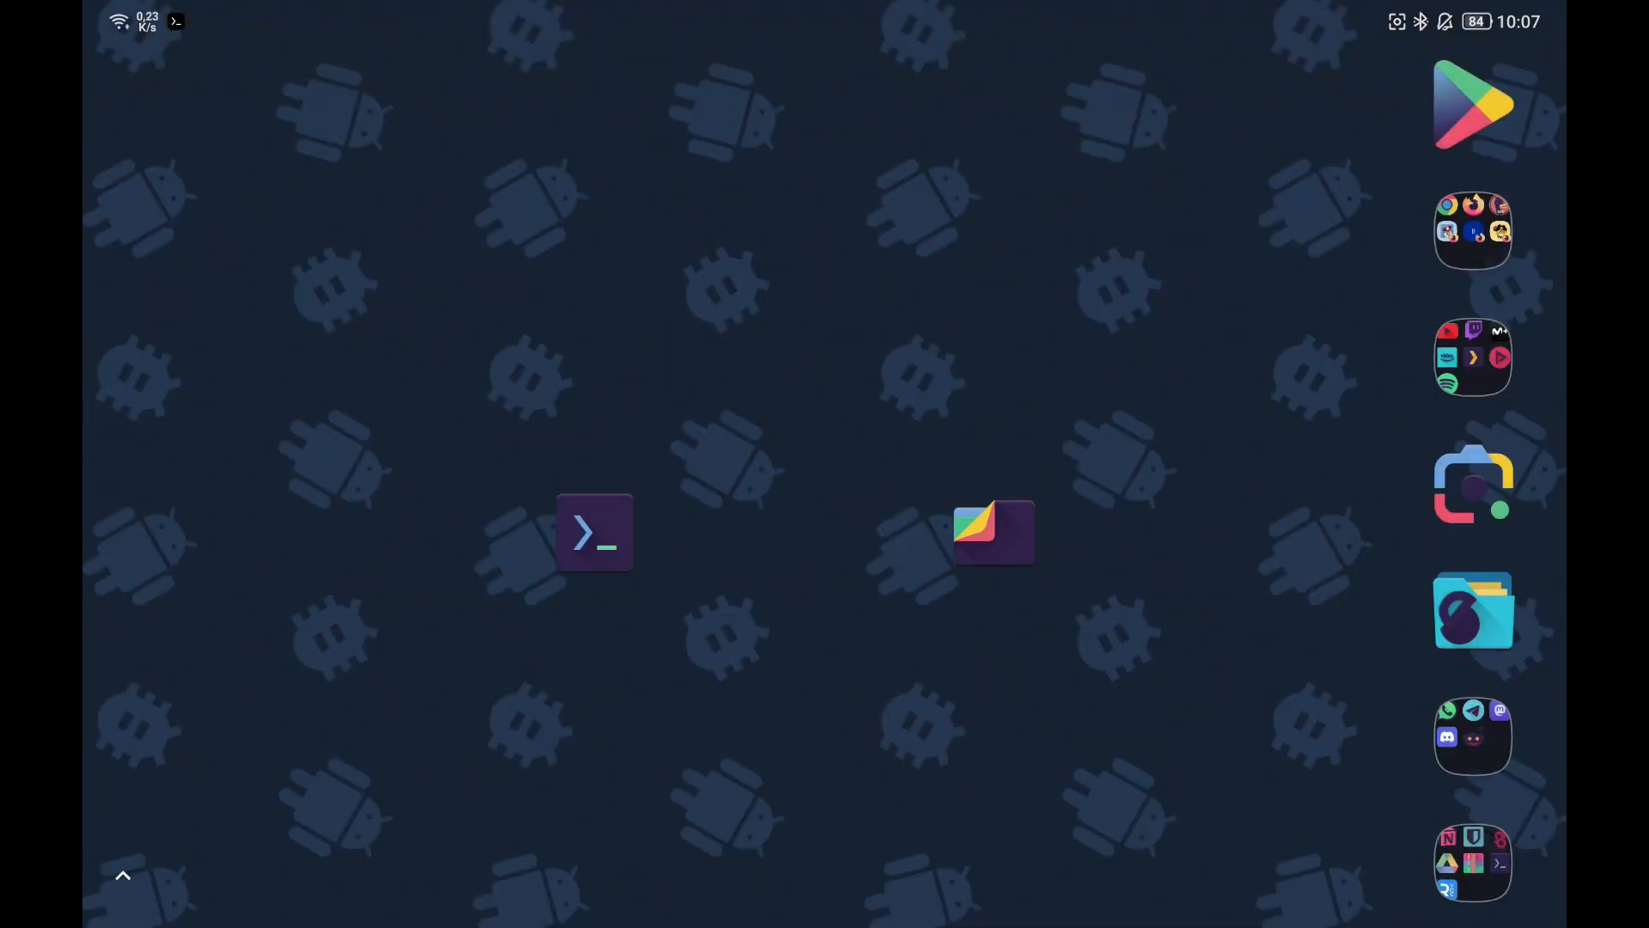
Step: List the microSD card at /storage/D9CA-F1FE, then return home and back into ~/storage
left_click(594, 533)
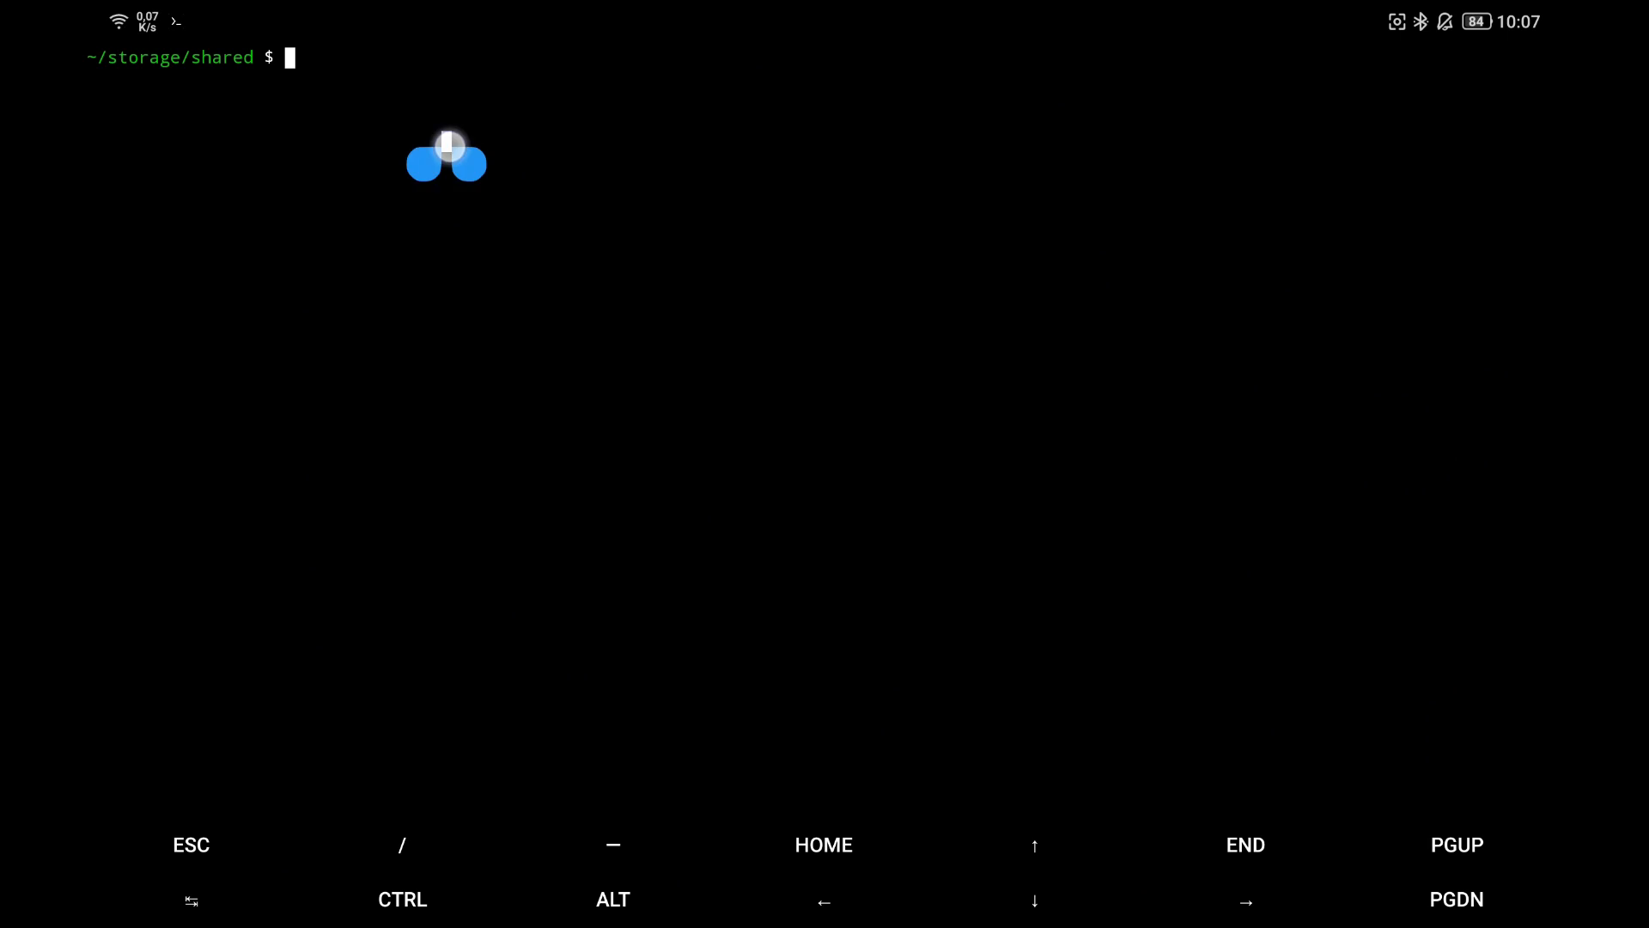
type("/storage/D9CA-F1FE/Android")
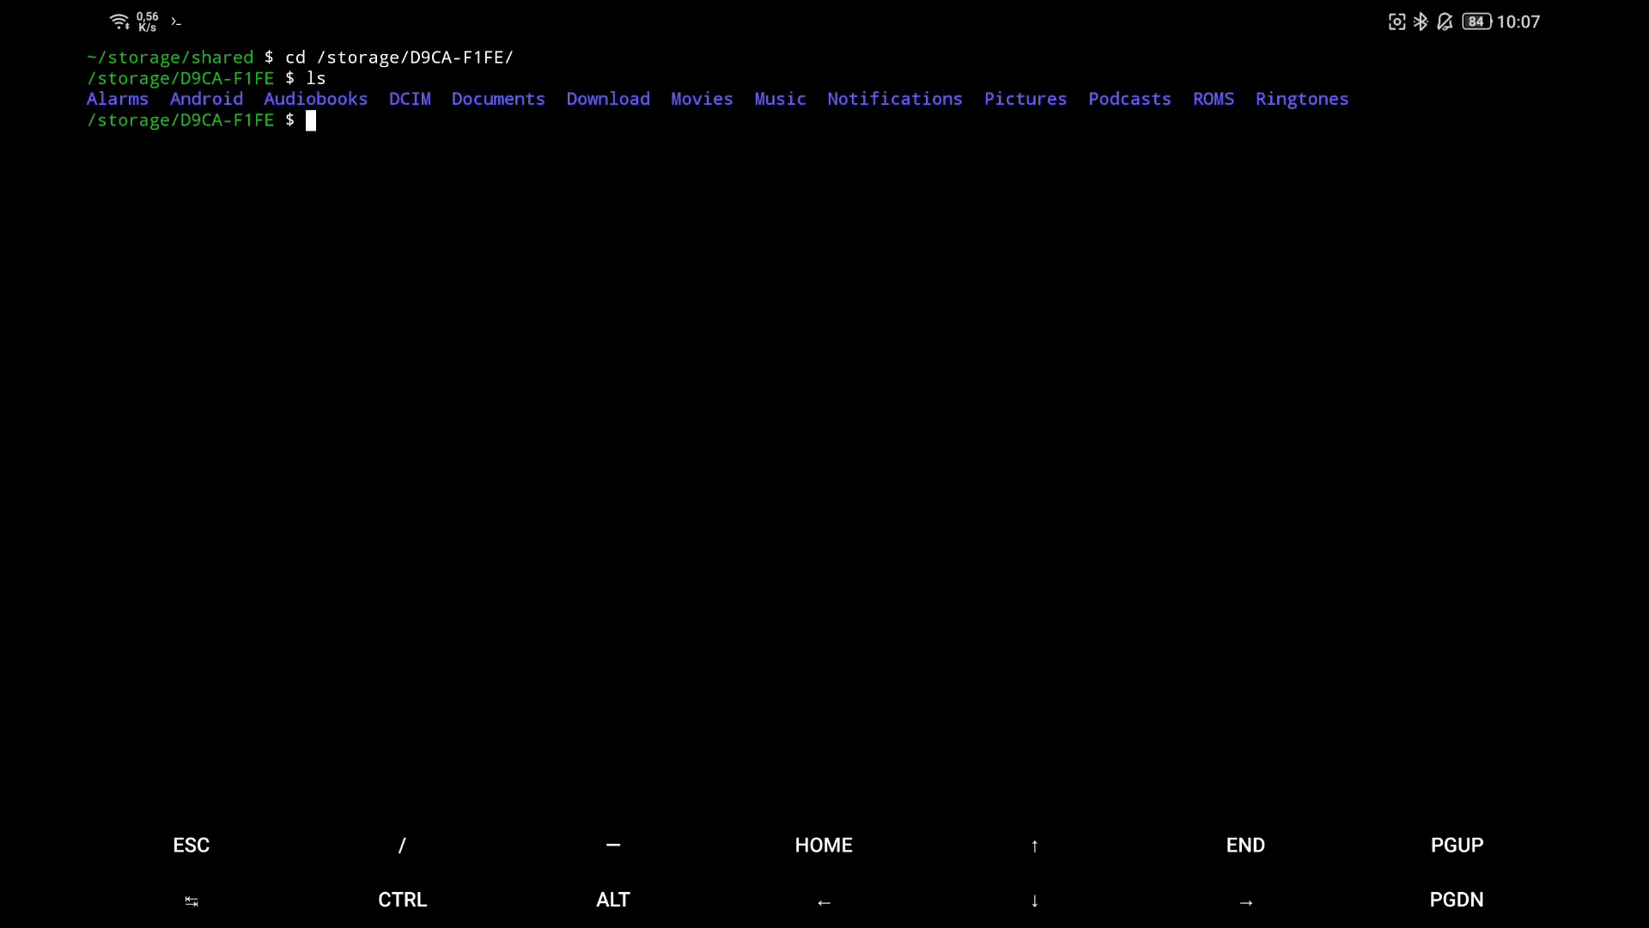
type("cd")
type("ls")
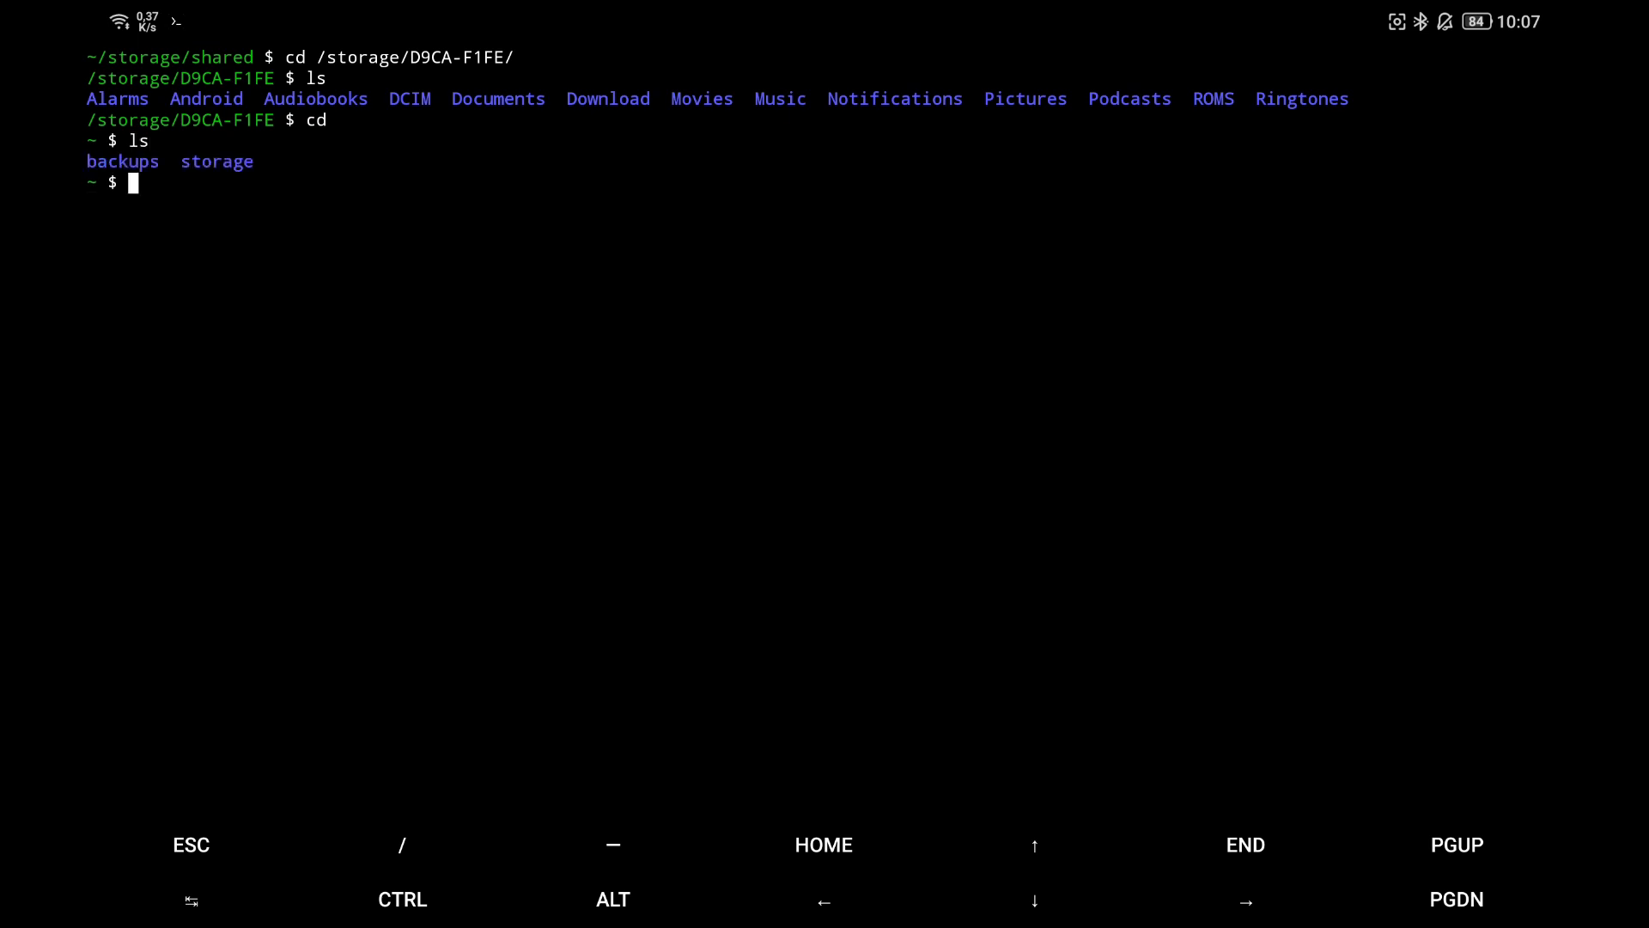
type("cd storage/")
type("ls")
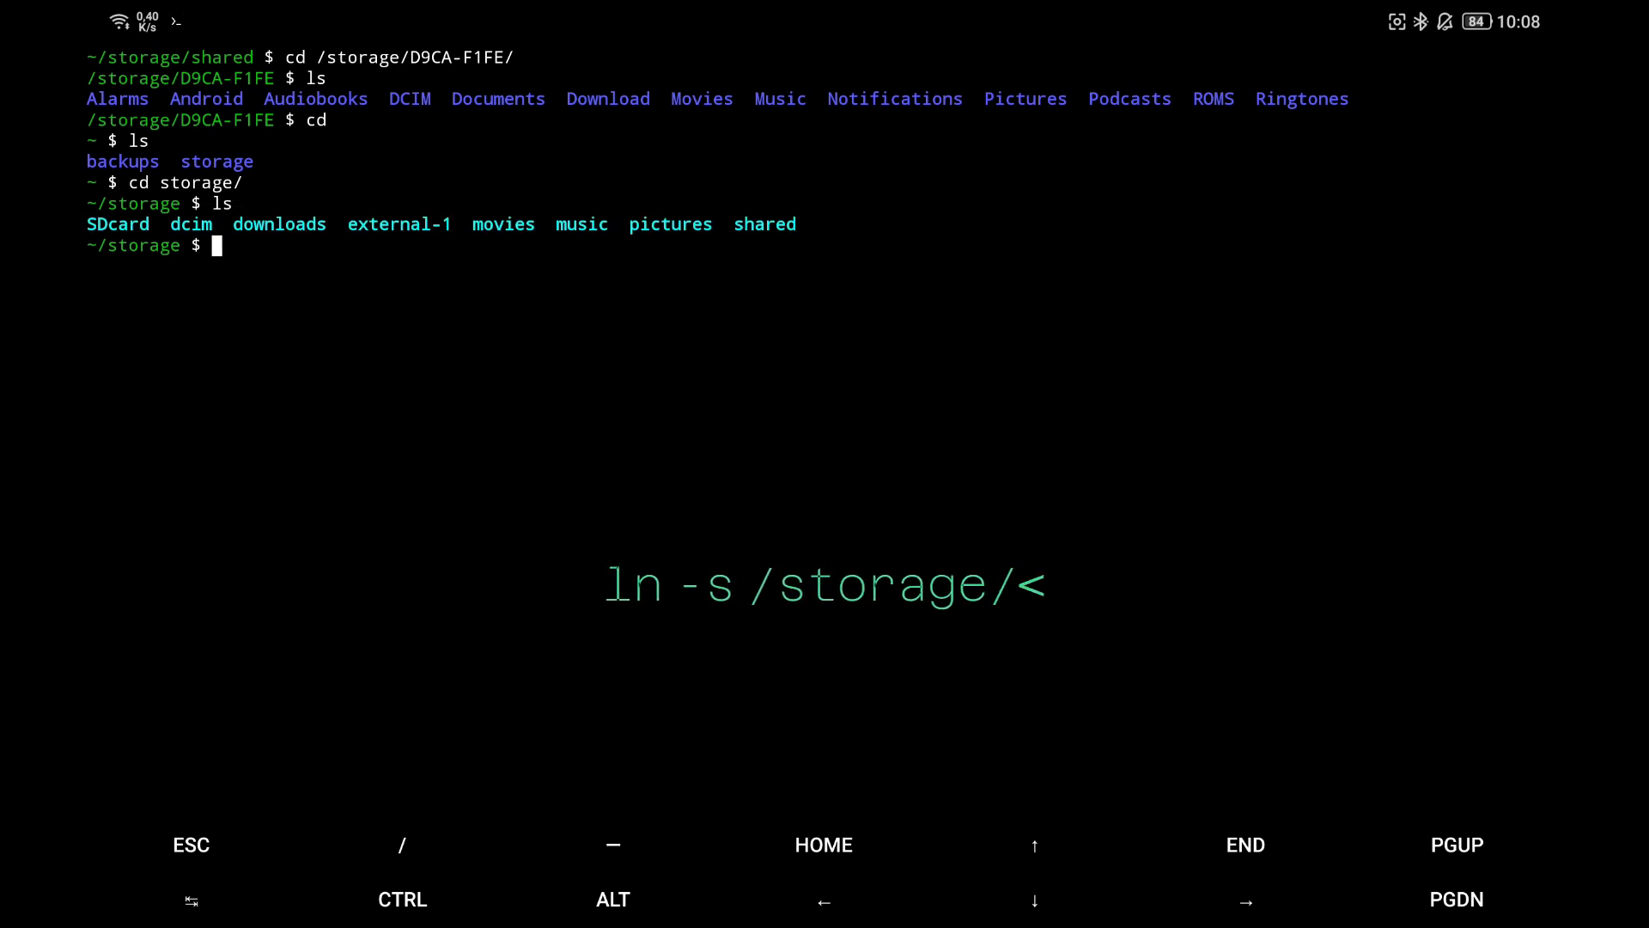
Step: Create an 'sdcard' symlink in ~/storage pointing to /storage/D9CA-F1FE and confirm it is listed
type("l")
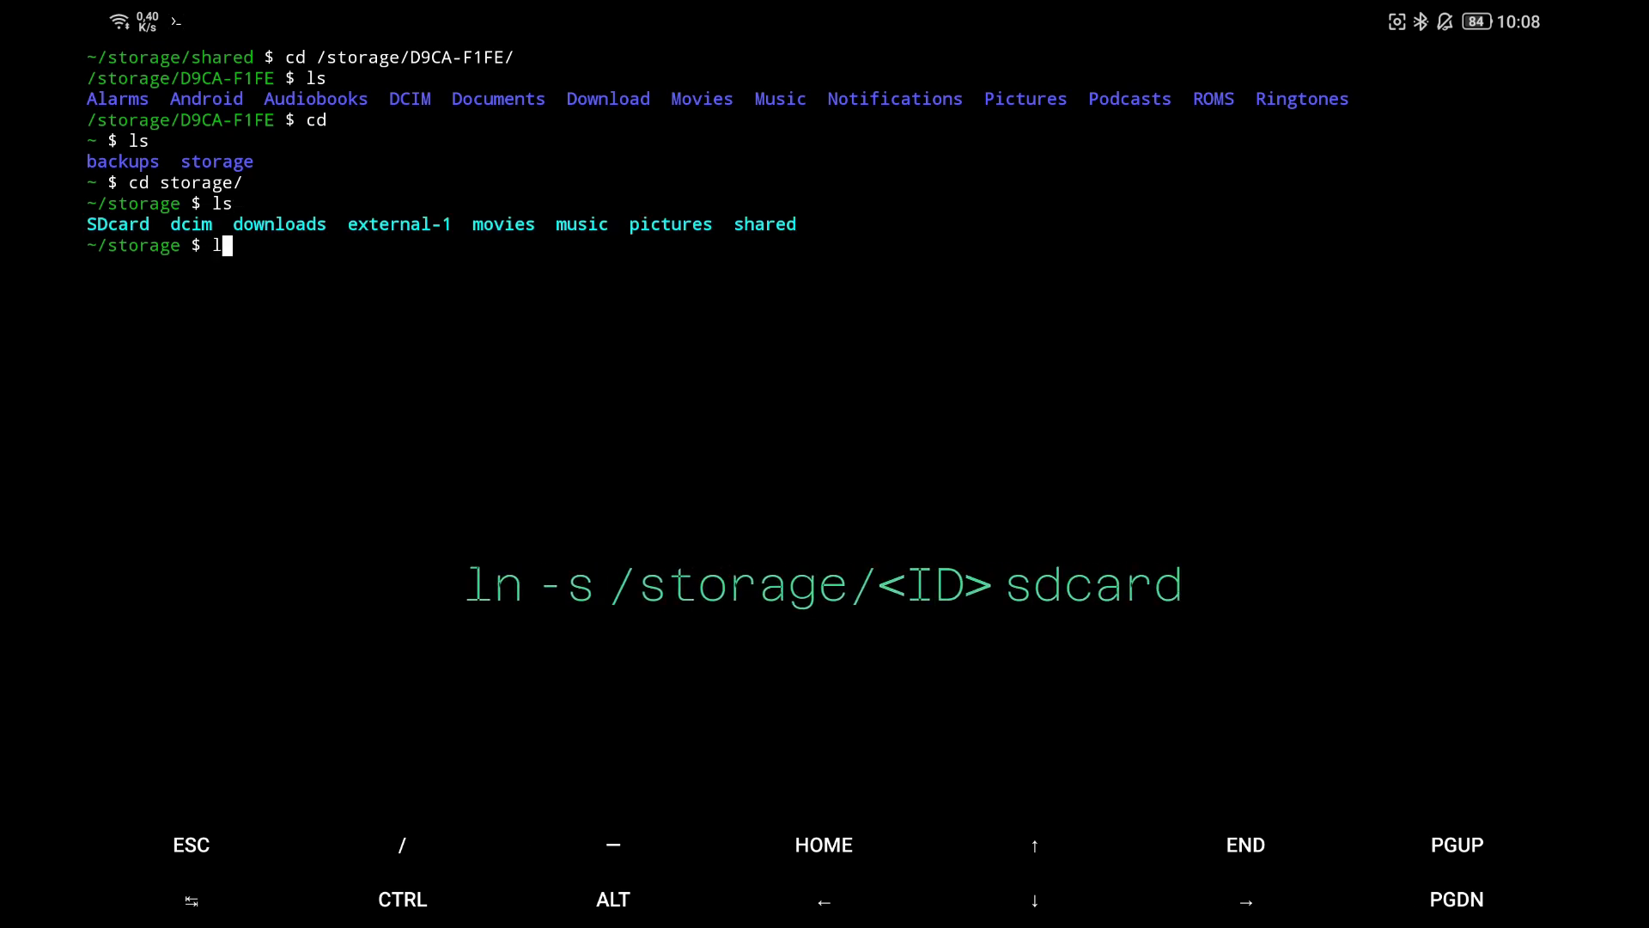
type("n -s /storage/")
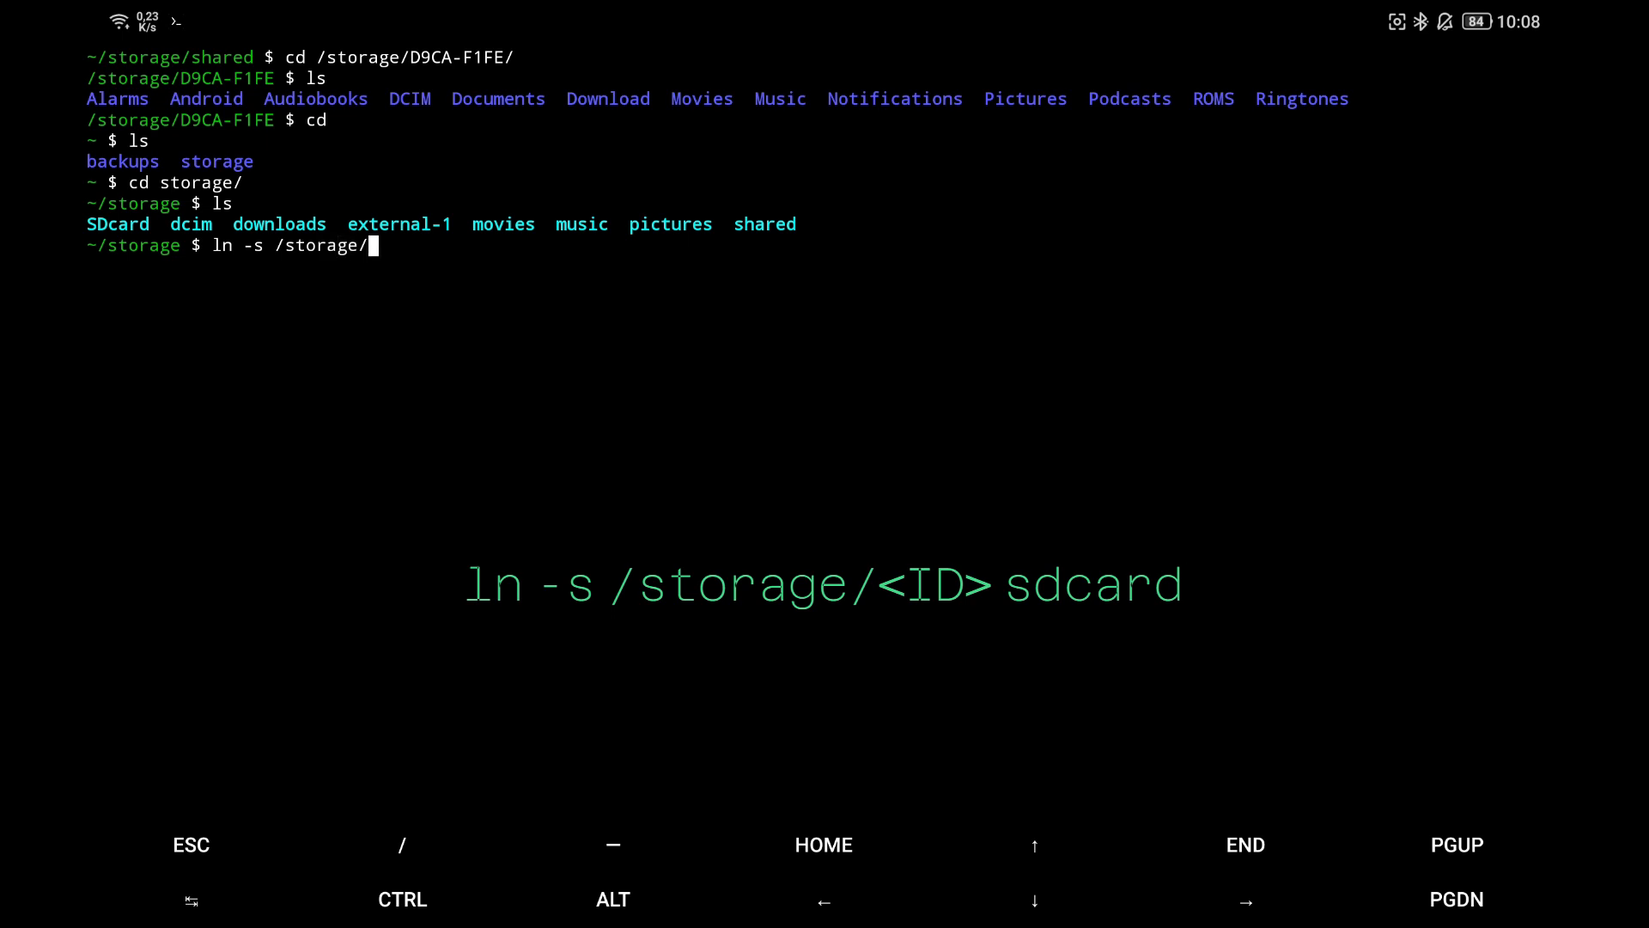
type("D9")
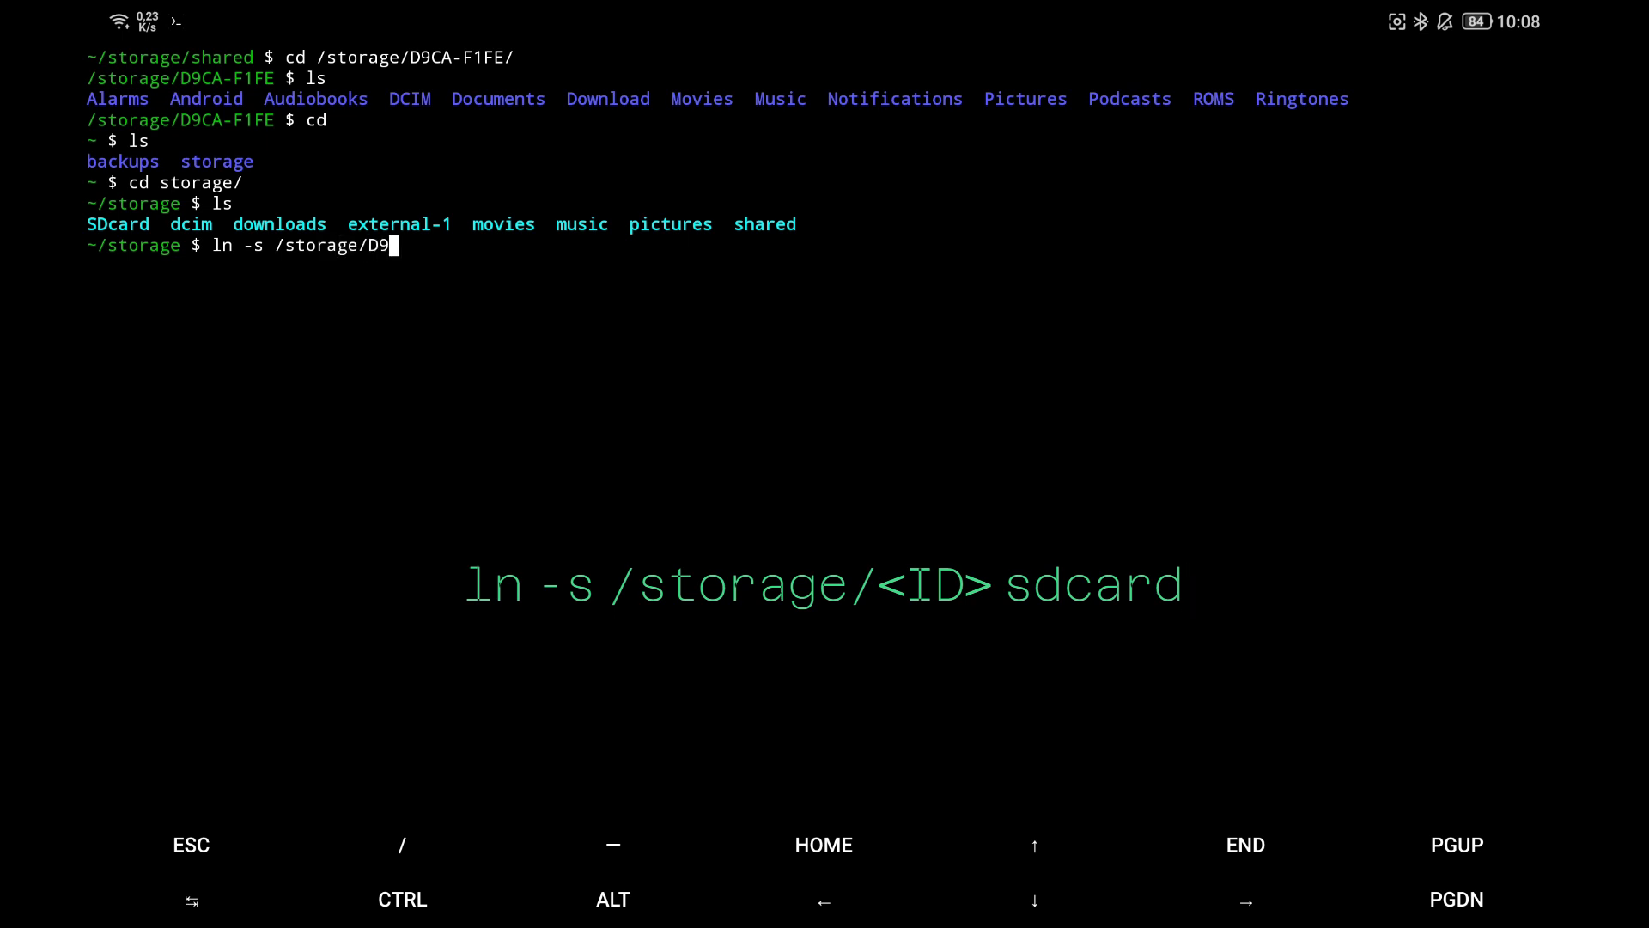
type("CA-F1FE sdcard")
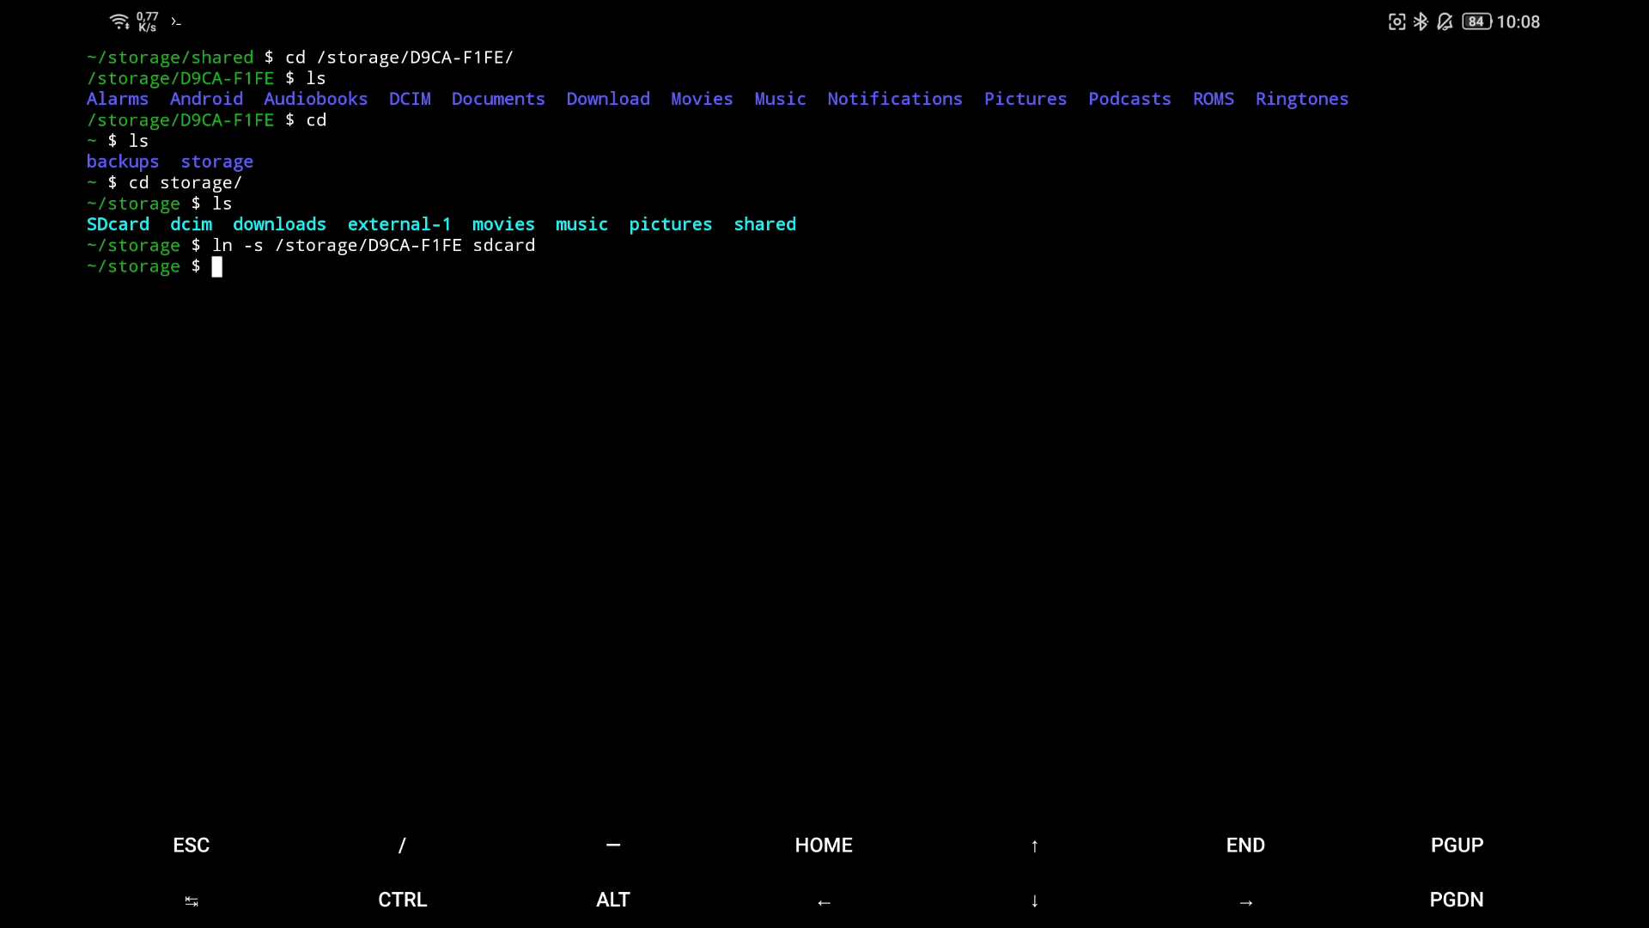
key("Return")
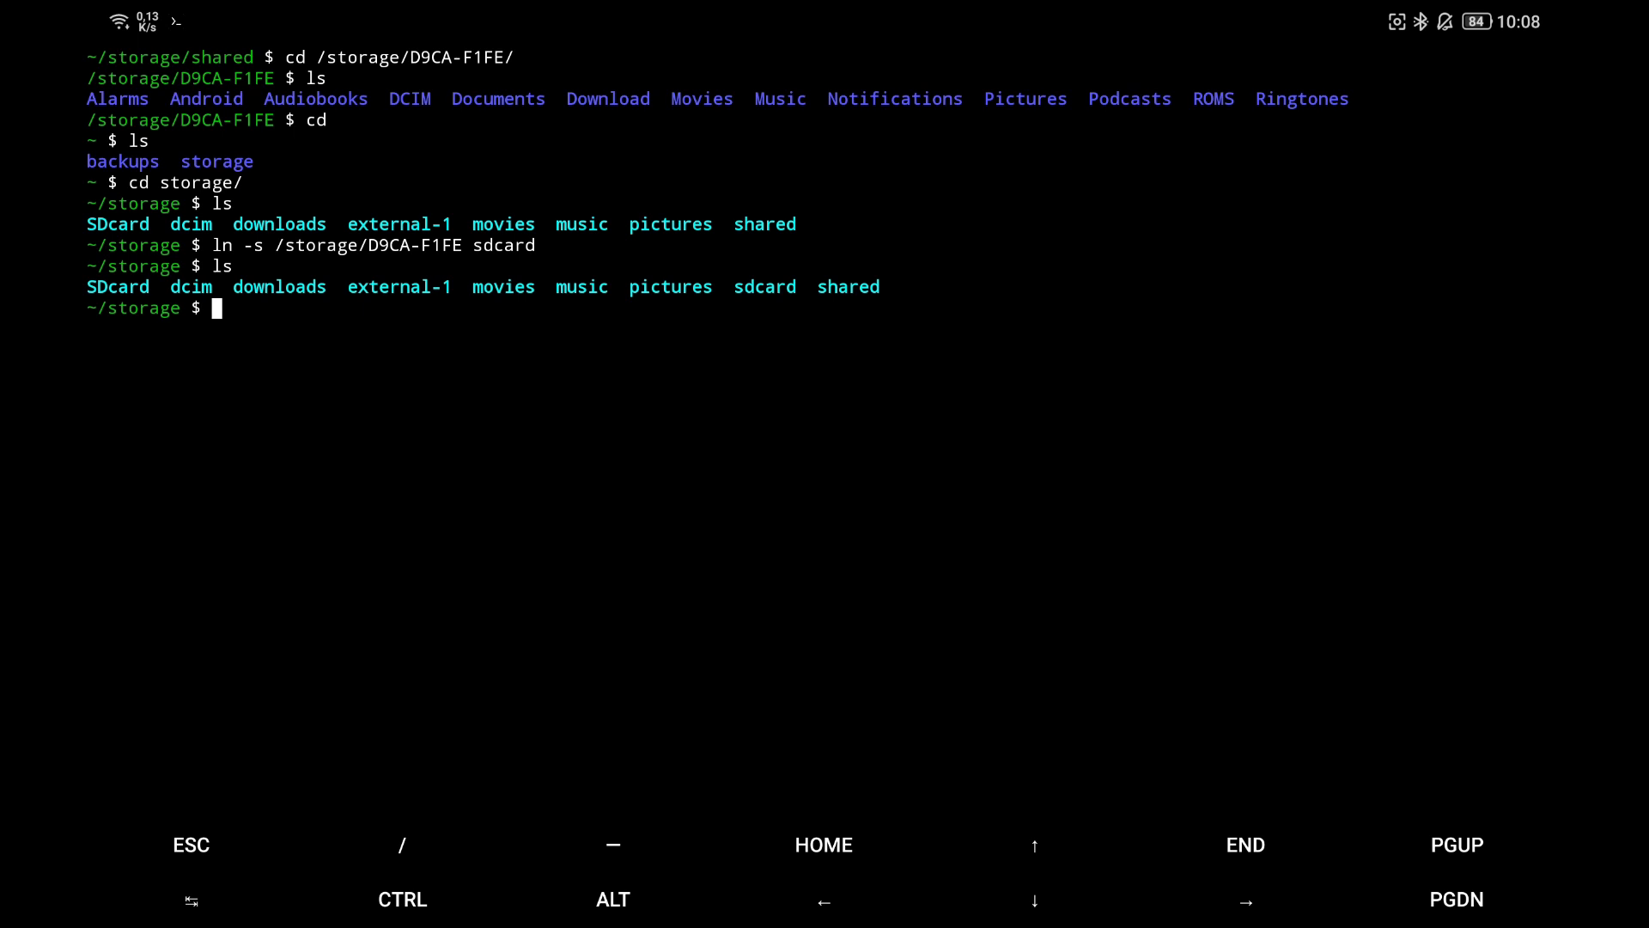
Step: Enter the sdcard link and list the card's folders Alarms through Ringtones
type("cd sdcard")
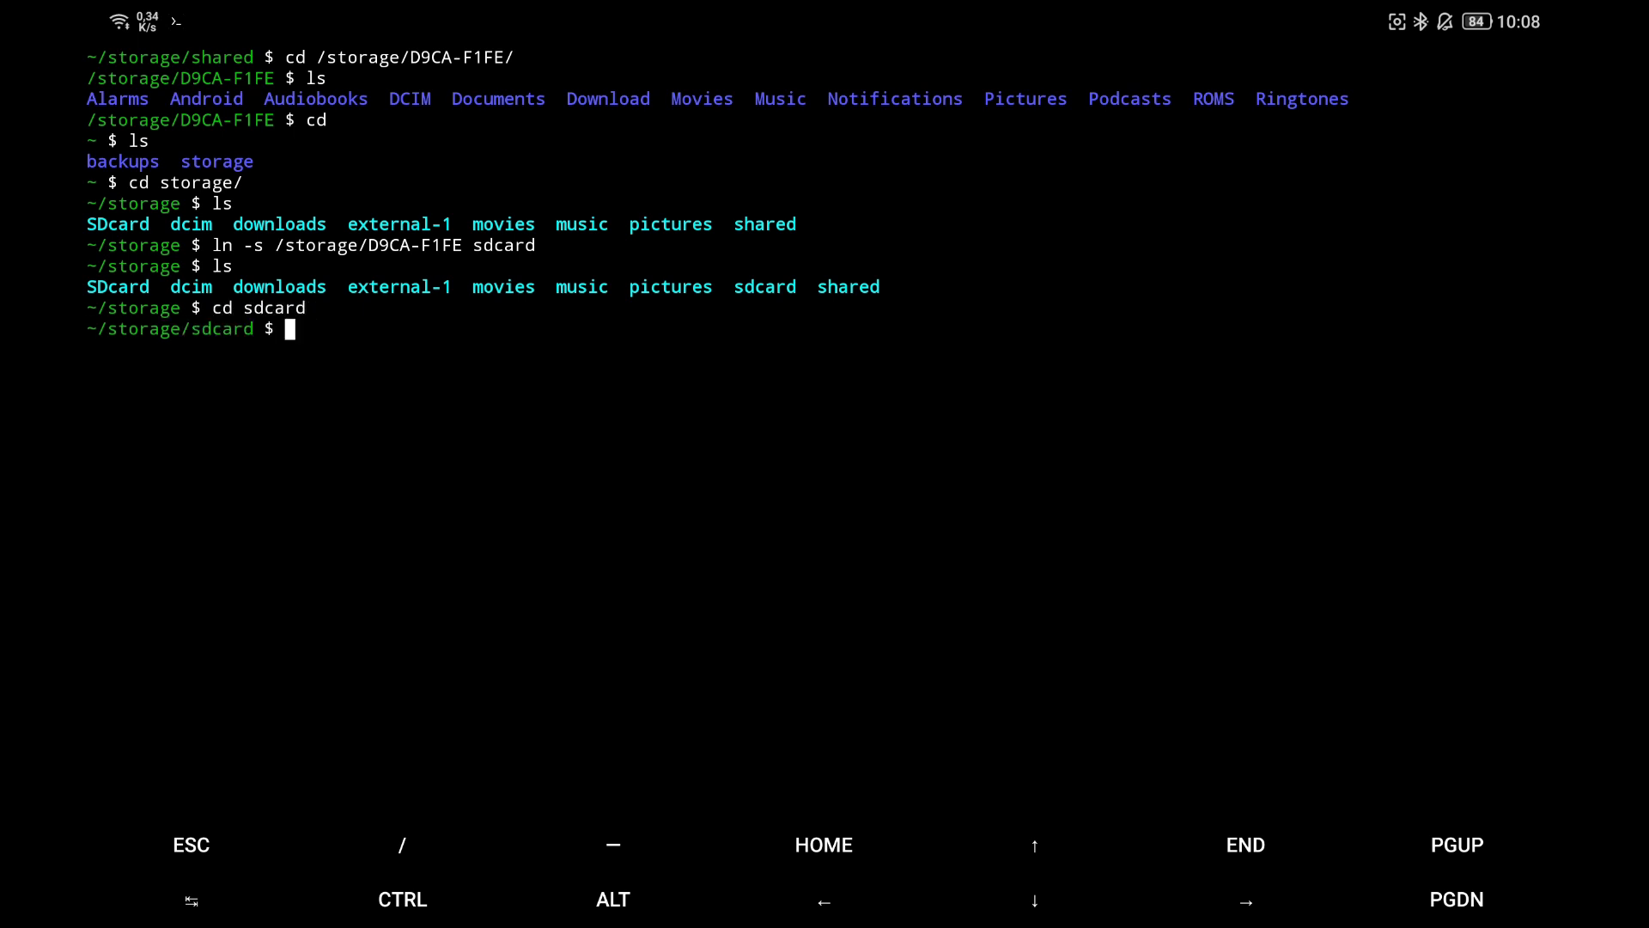
type("ls")
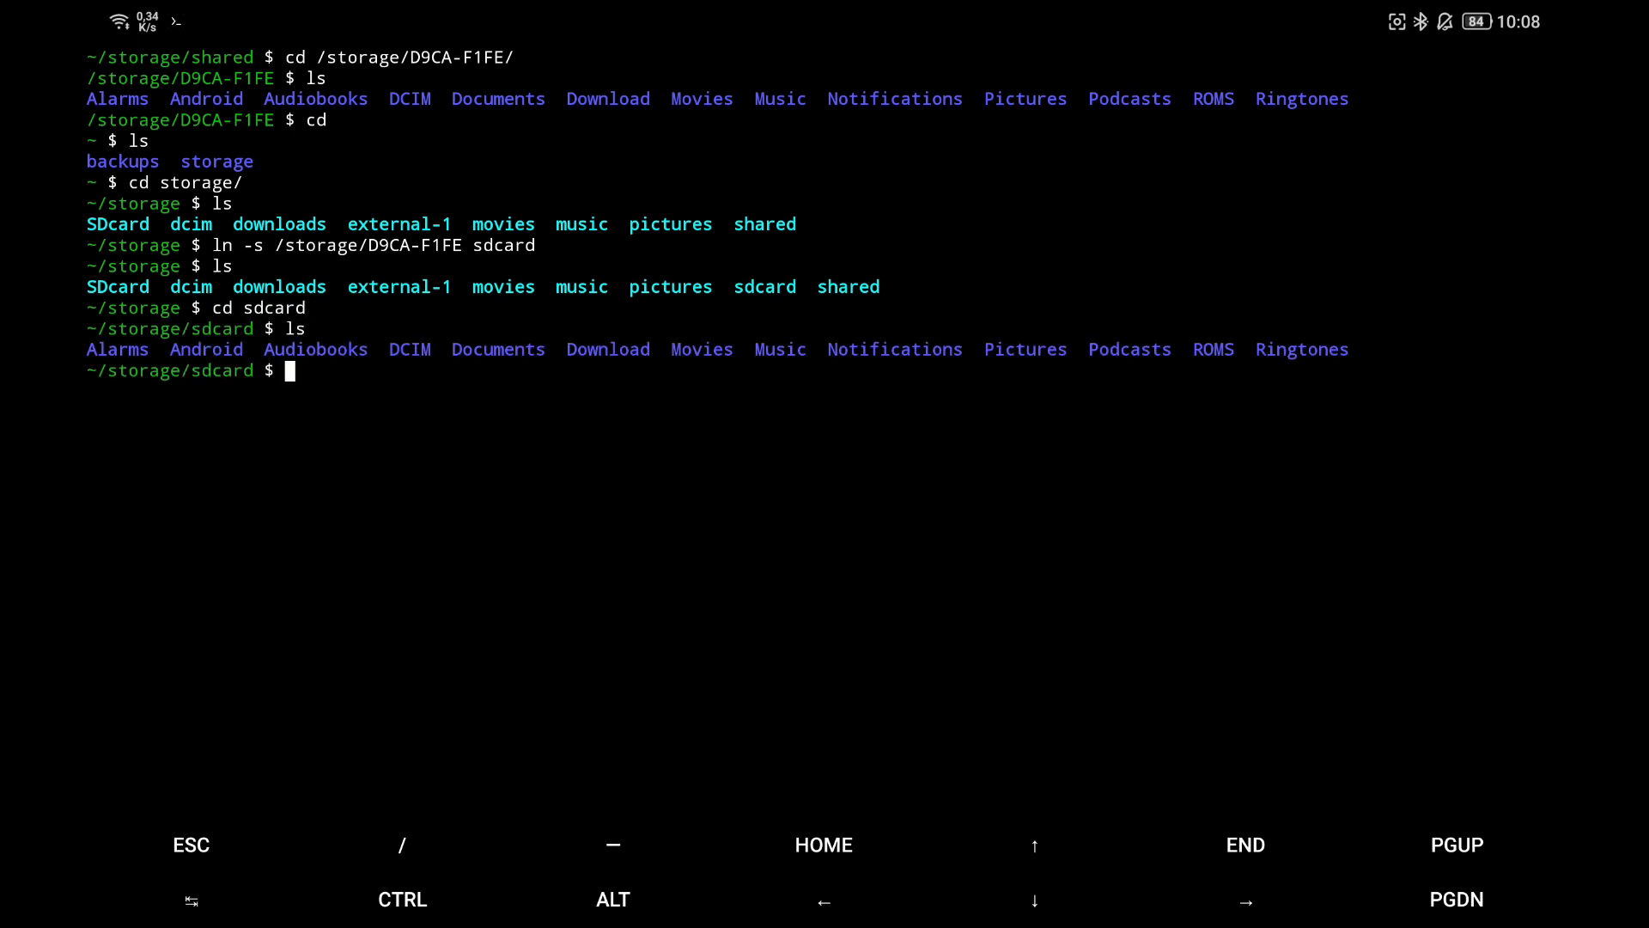